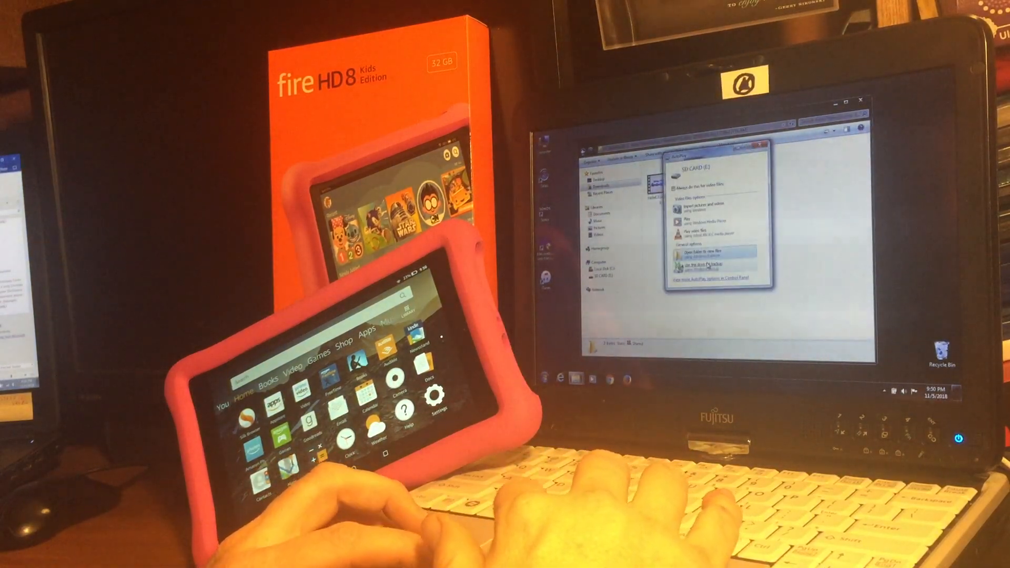
Choose 'Open folder to view files' from the SD card's AutoPlay dialog
click(702, 251)
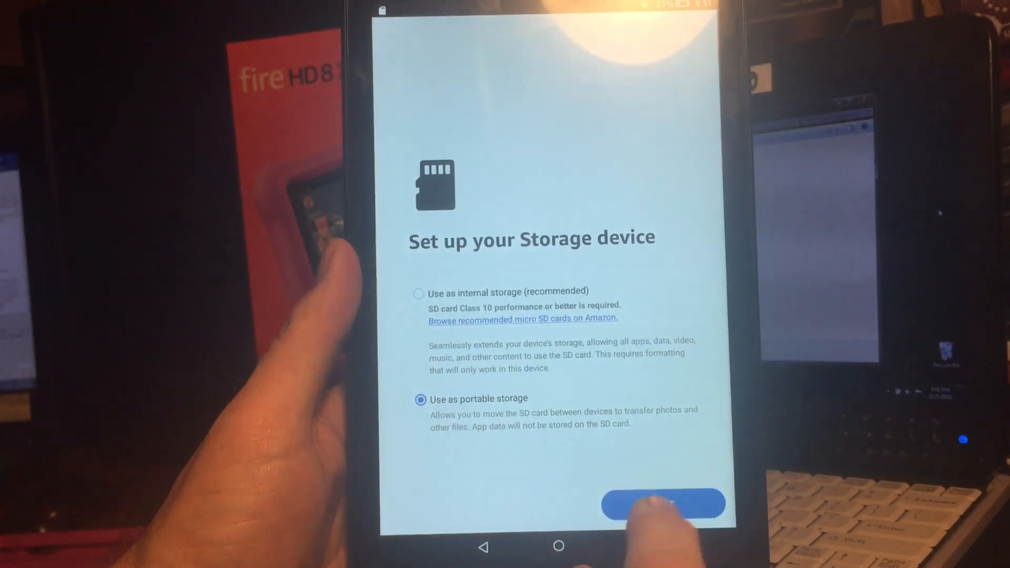
Confirm 'Use as portable storage' for the SD card with Next
click(663, 504)
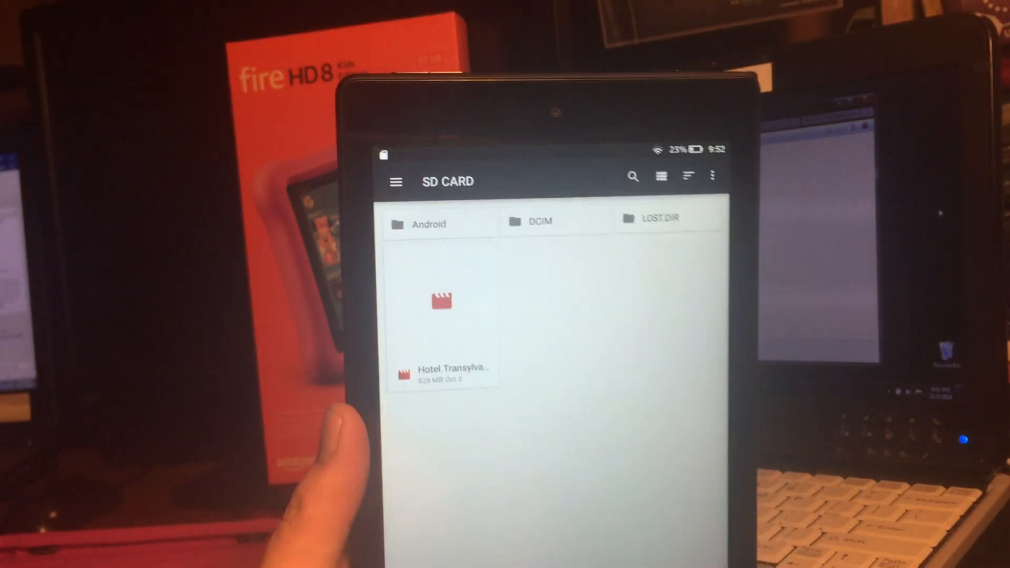
Play the Hotel Transylvania video file from the SD CARD folder in Files
click(442, 301)
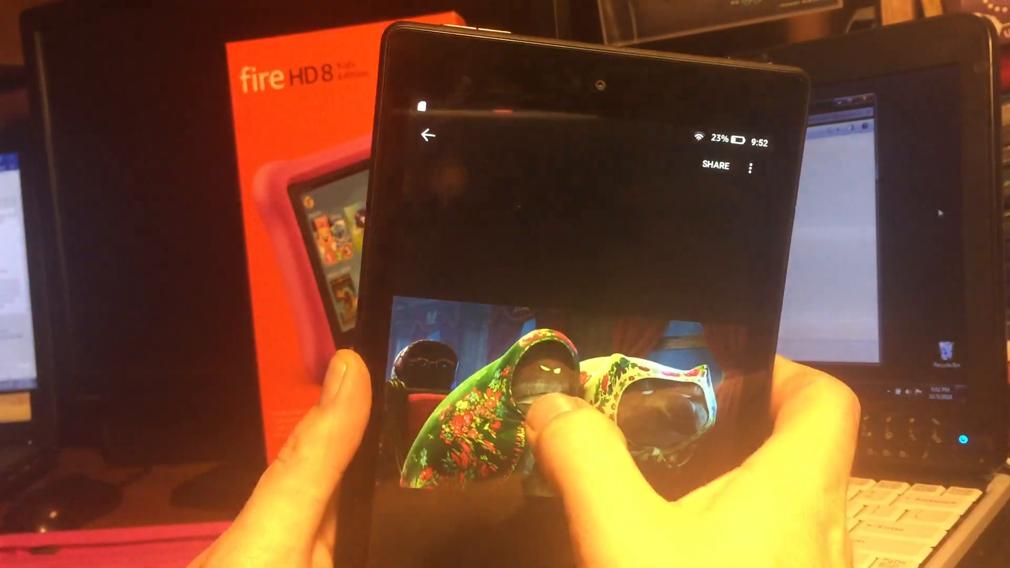